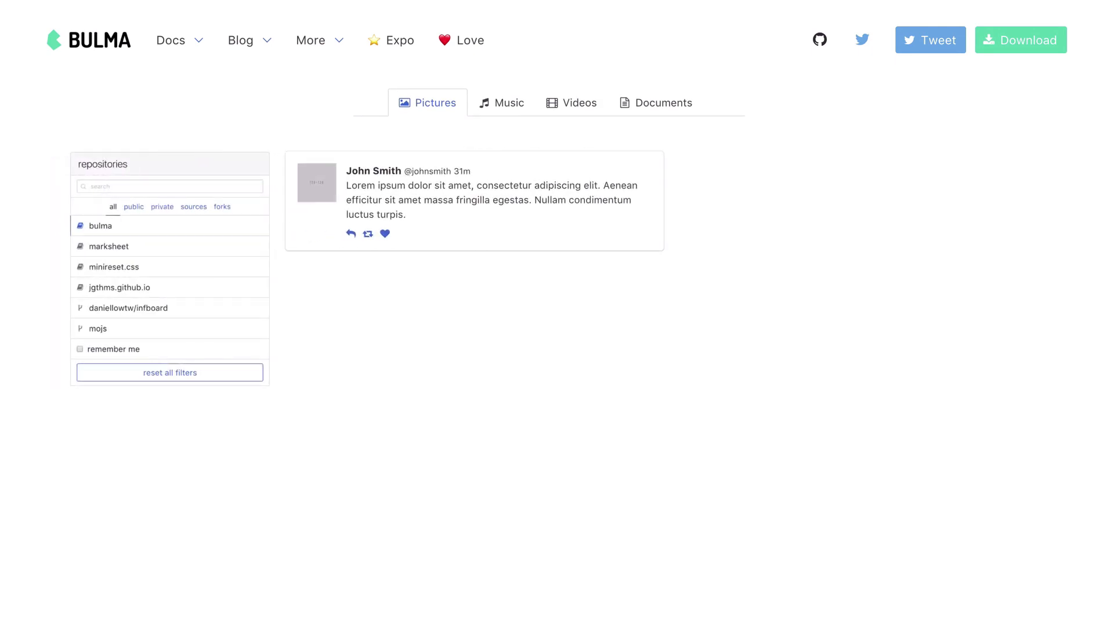
Expand the Dropdown button's menu to reveal its items, active entry and divider.
click(746, 167)
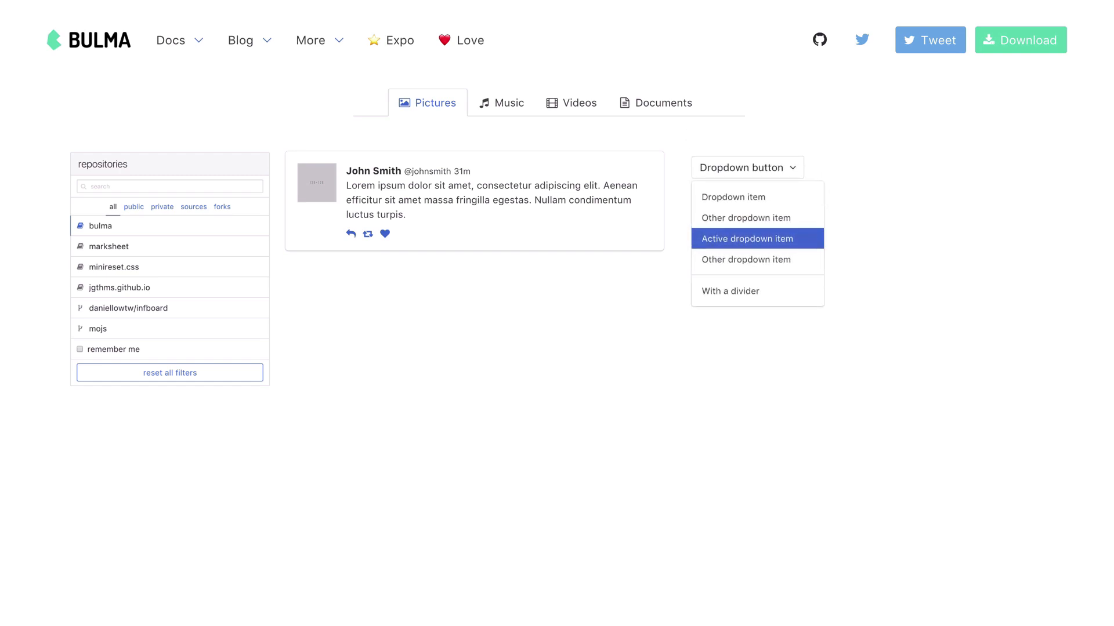